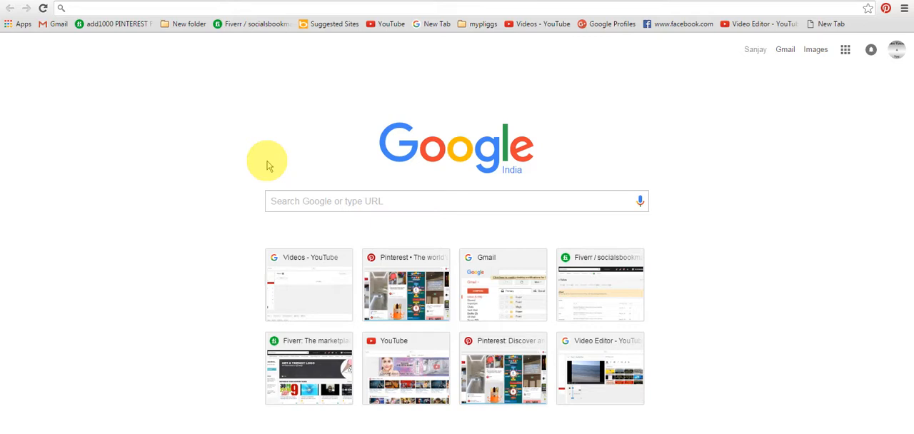
- Enter the easyappsmaker.com address in the browser bar to load the home page
{"action": "left_click", "coordinate": [375, 8]}
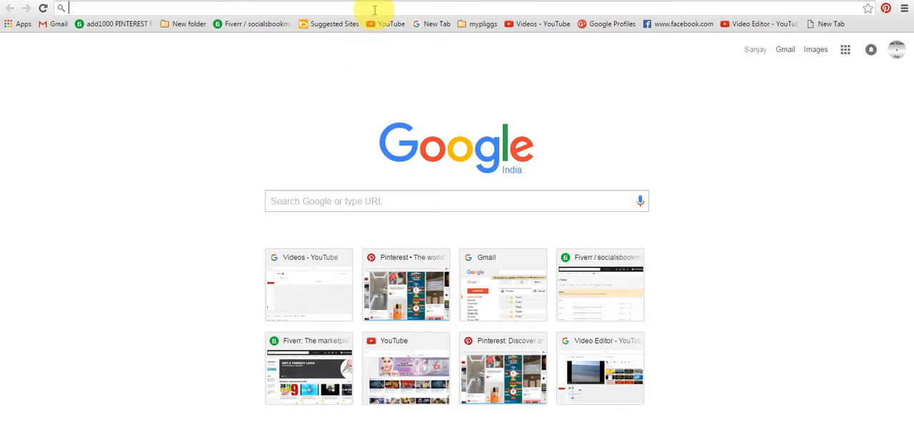
{"action": "type", "text": "EAS"}
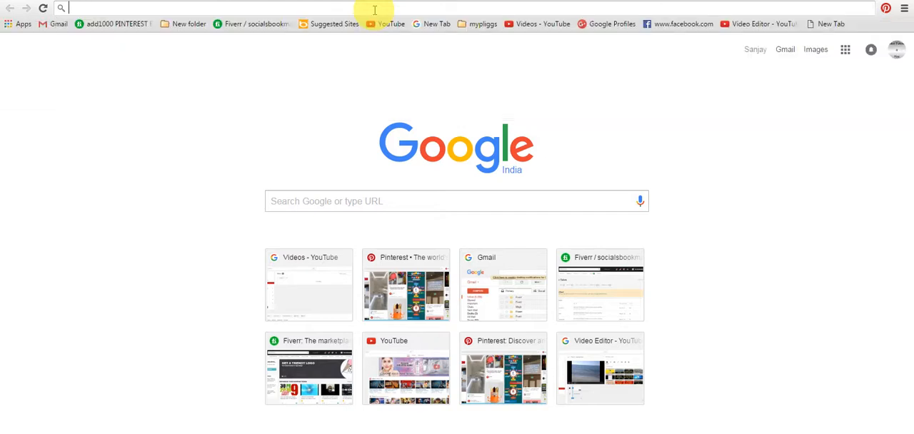
{"action": "type", "text": "EA"}
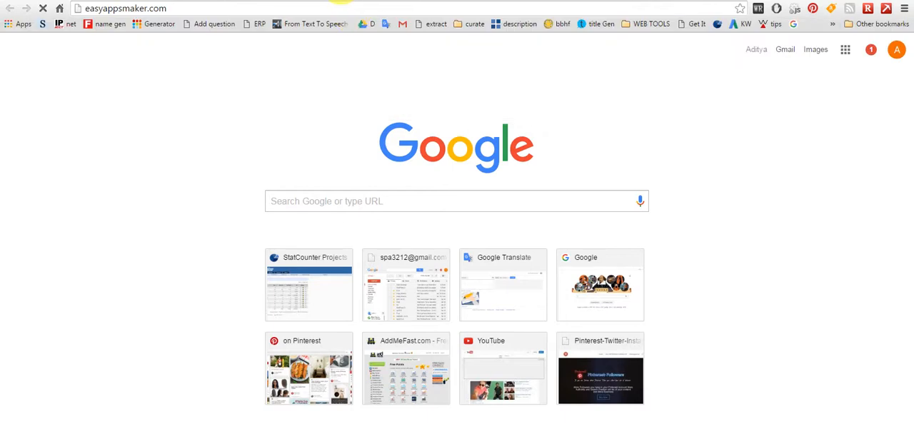
{"action": "mouse_move", "coordinate": [379, 9]}
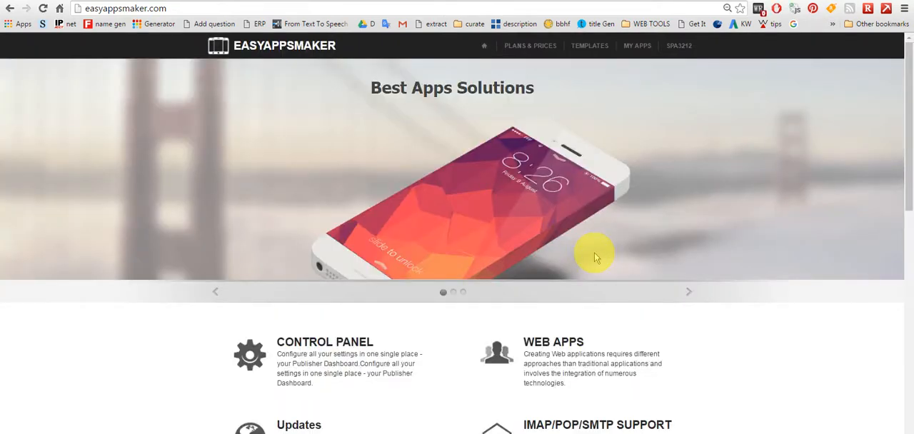
{"action": "mouse_move", "coordinate": [418, 142]}
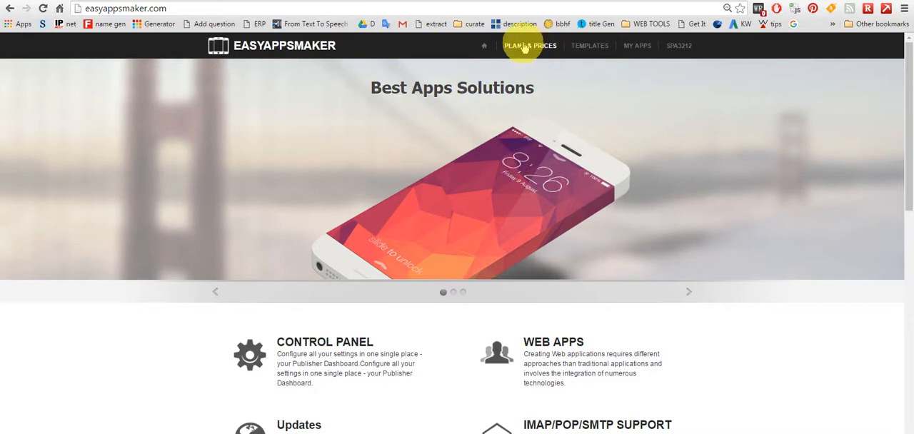
- Go to PLANS & PRICES to compare the Basic, Plus, Premium and Business plans
{"action": "left_click", "coordinate": [531, 45]}
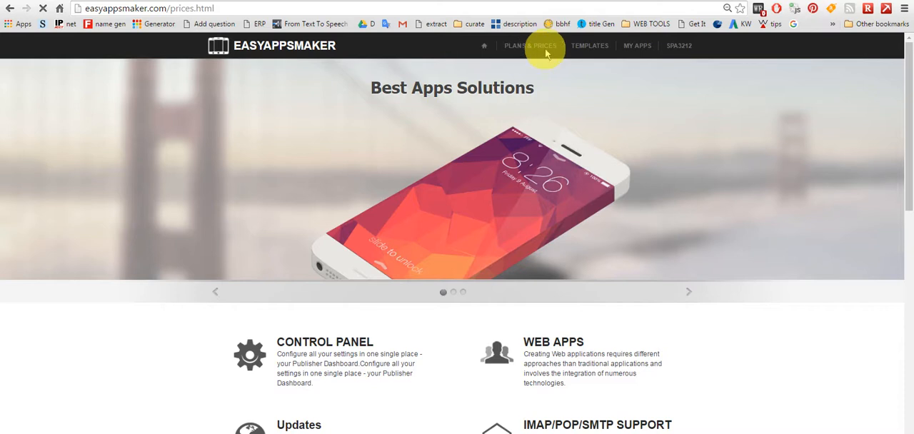
{"action": "left_click", "coordinate": [530, 45]}
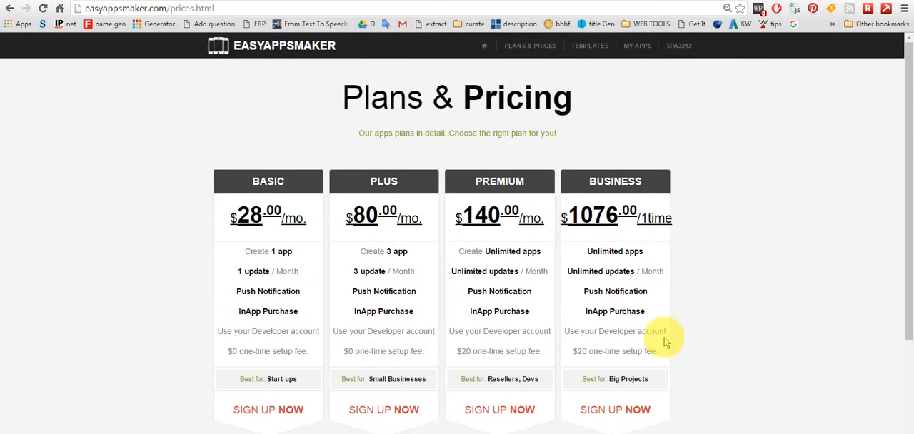
{"action": "mouse_move", "coordinate": [667, 311]}
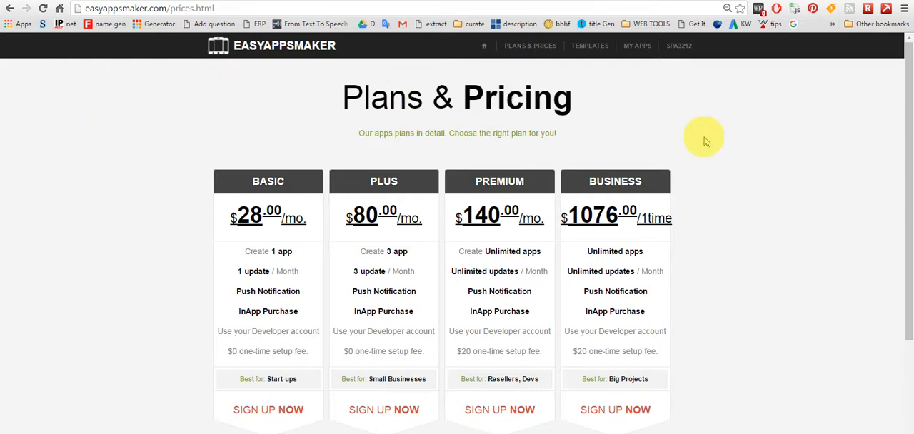
{"action": "mouse_move", "coordinate": [200, 134]}
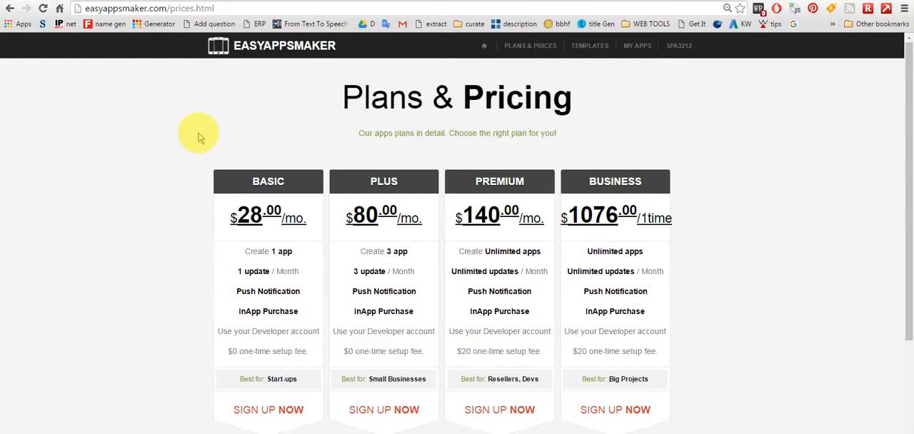
{"action": "mouse_move", "coordinate": [182, 322]}
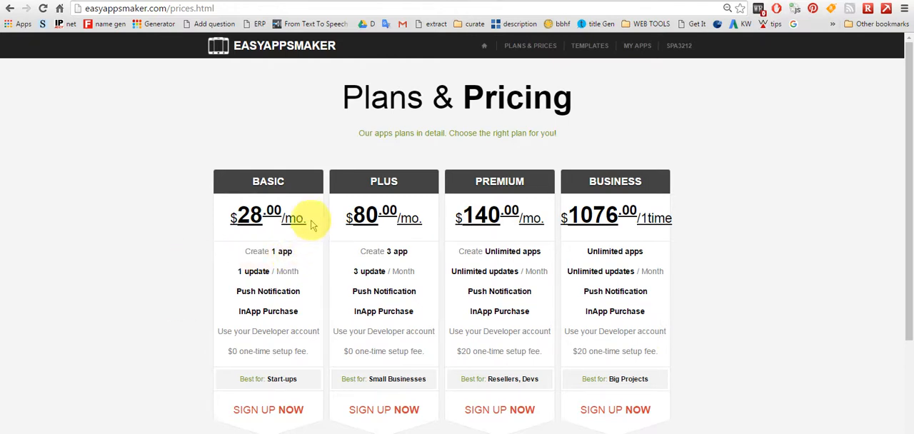
{"action": "mouse_move", "coordinate": [240, 351]}
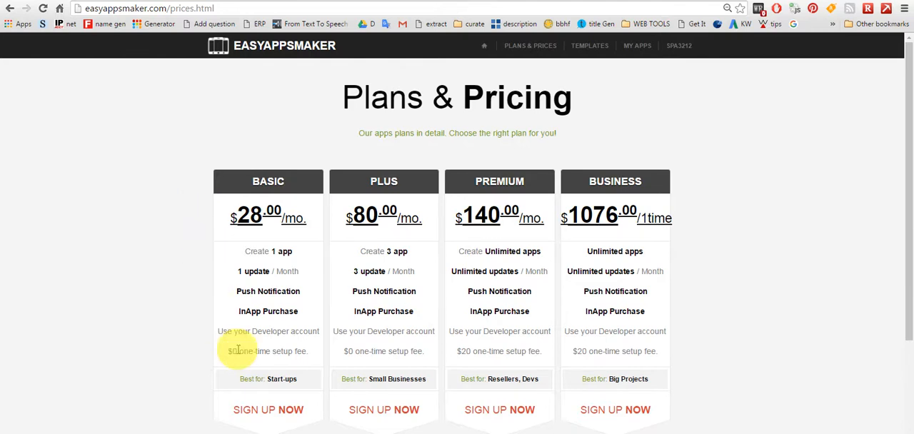
{"action": "mouse_move", "coordinate": [310, 239]}
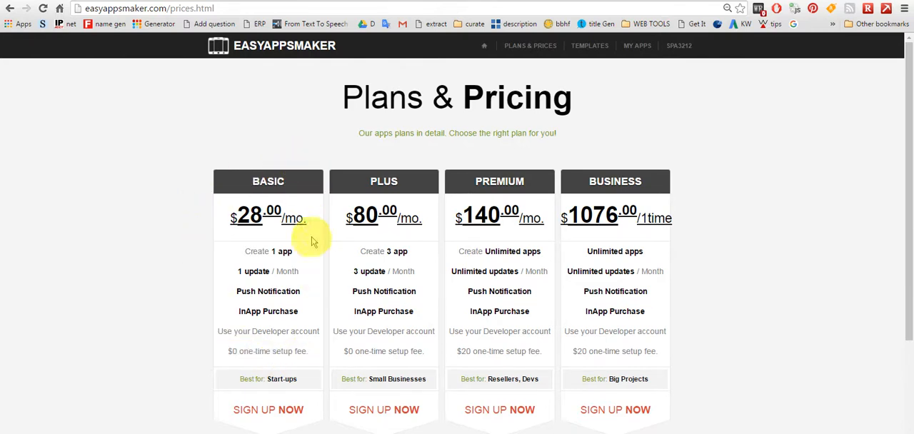
{"action": "mouse_move", "coordinate": [268, 290]}
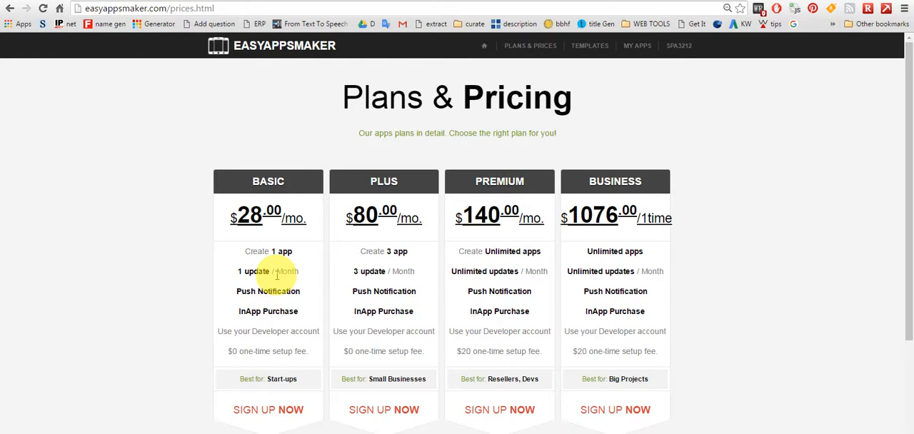
{"action": "mouse_move", "coordinate": [70, 191]}
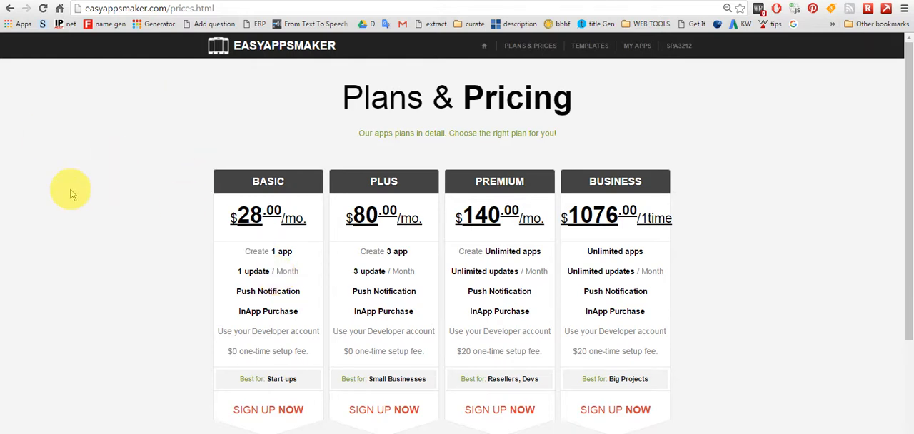
{"action": "mouse_move", "coordinate": [295, 179]}
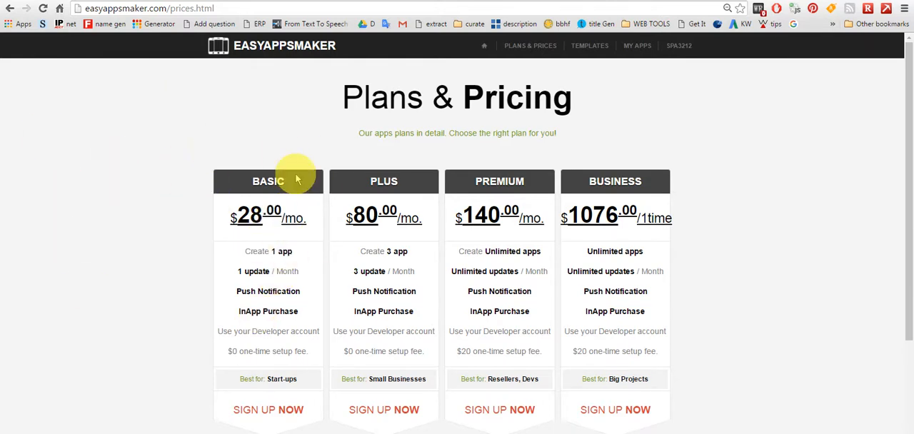
{"action": "mouse_move", "coordinate": [320, 235]}
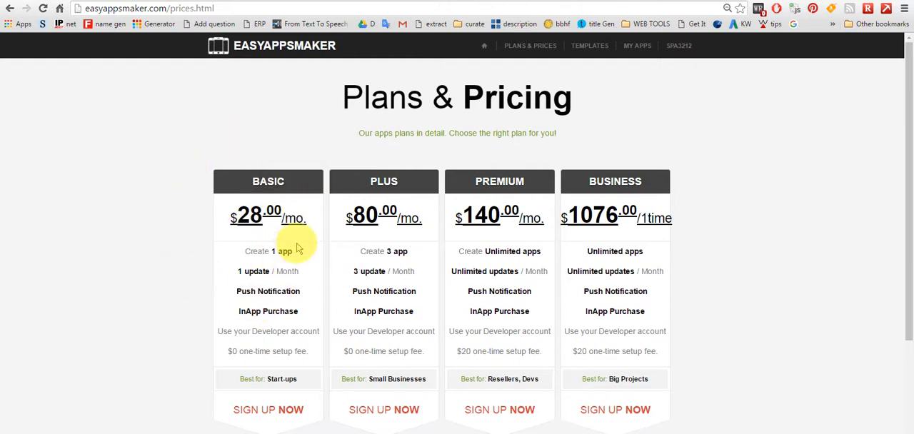
{"action": "mouse_move", "coordinate": [309, 236]}
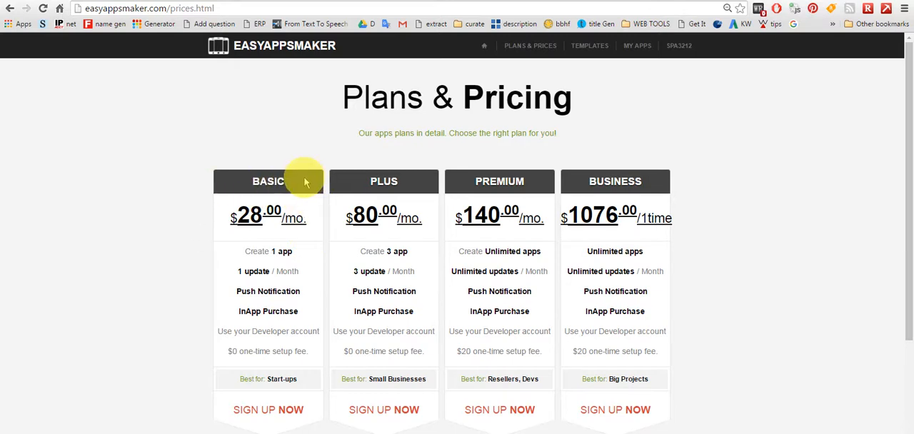
{"action": "mouse_move", "coordinate": [519, 290]}
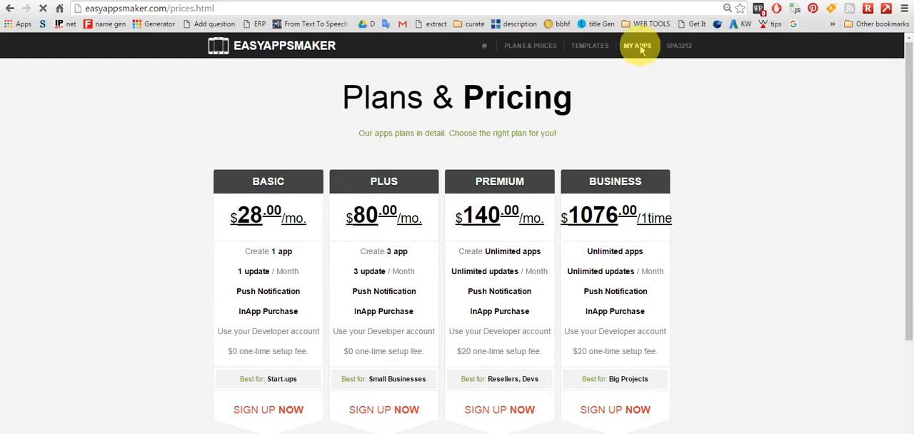
- Go to MY APPS to list apps such as whatsap funn and Quiz Hindi Gk
{"action": "left_click", "coordinate": [636, 46]}
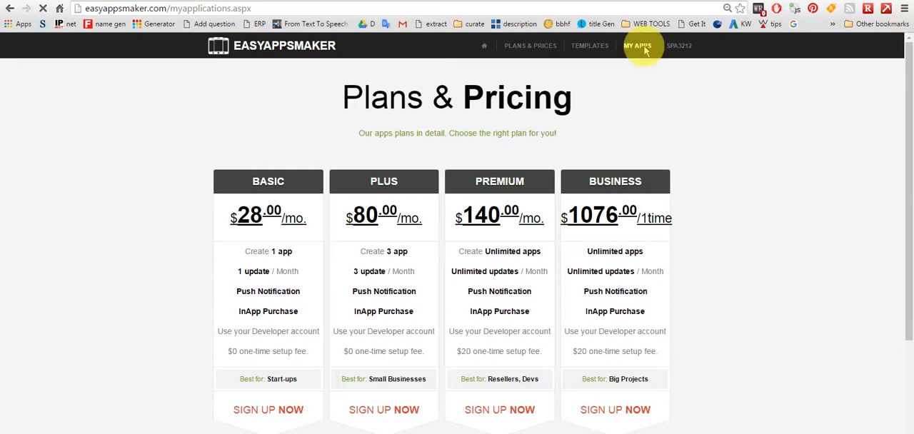
{"action": "mouse_move", "coordinate": [618, 197]}
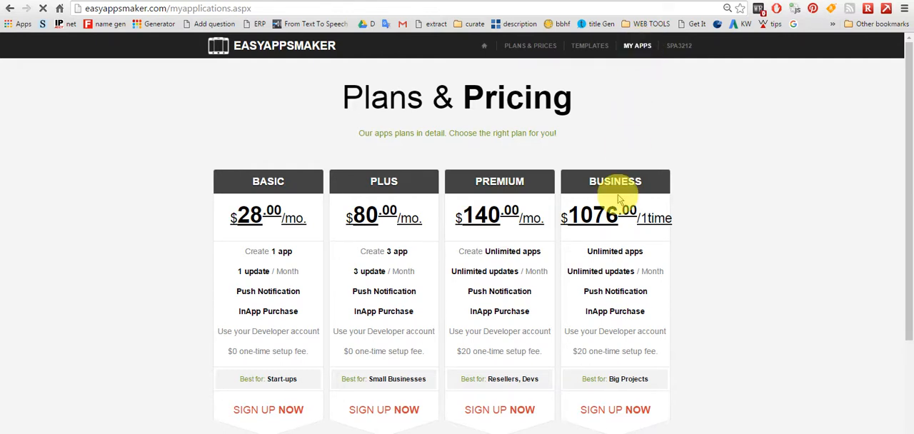
{"action": "left_click", "coordinate": [637, 45]}
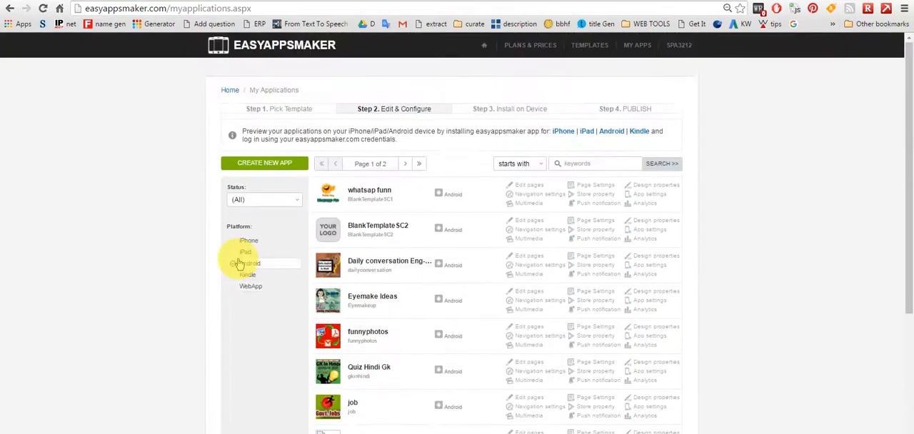
{"action": "mouse_move", "coordinate": [597, 51]}
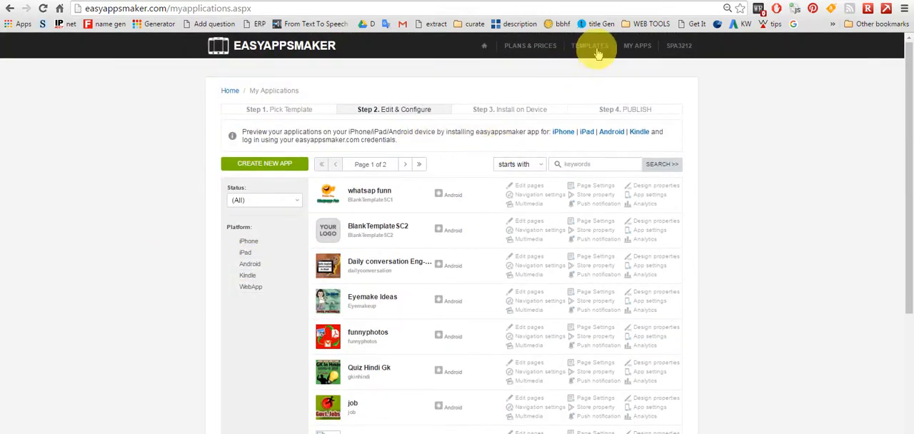
- Go to TEMPLATES to see the work-in-progress notice and default templates link
{"action": "left_click", "coordinate": [590, 46]}
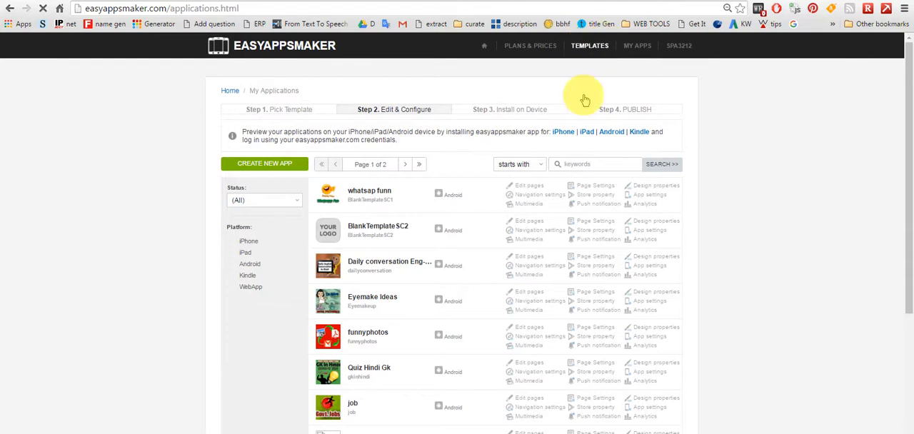
{"action": "left_click", "coordinate": [590, 45]}
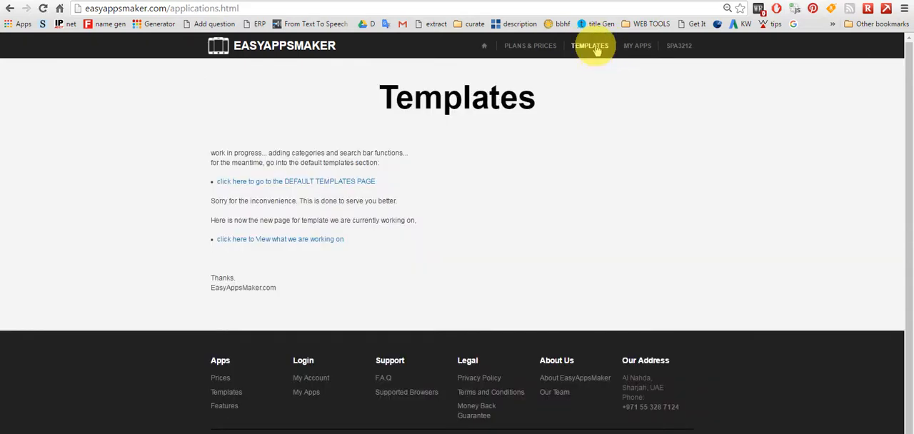
{"action": "mouse_move", "coordinate": [653, 152]}
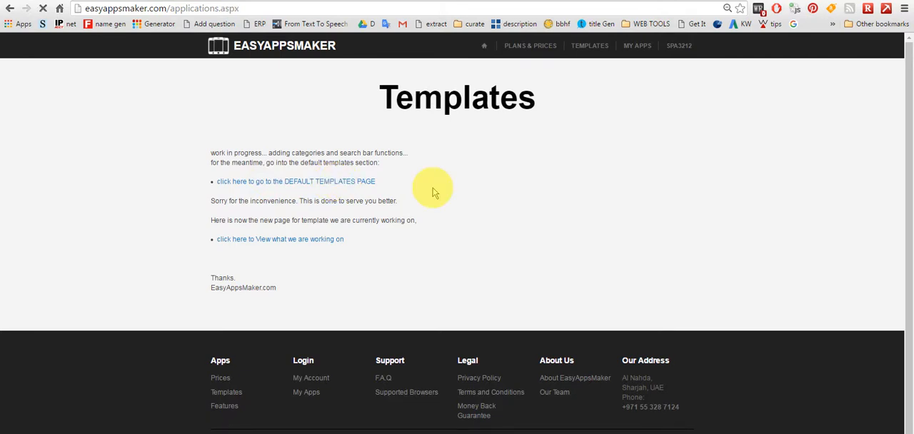
{"action": "left_click", "coordinate": [296, 181]}
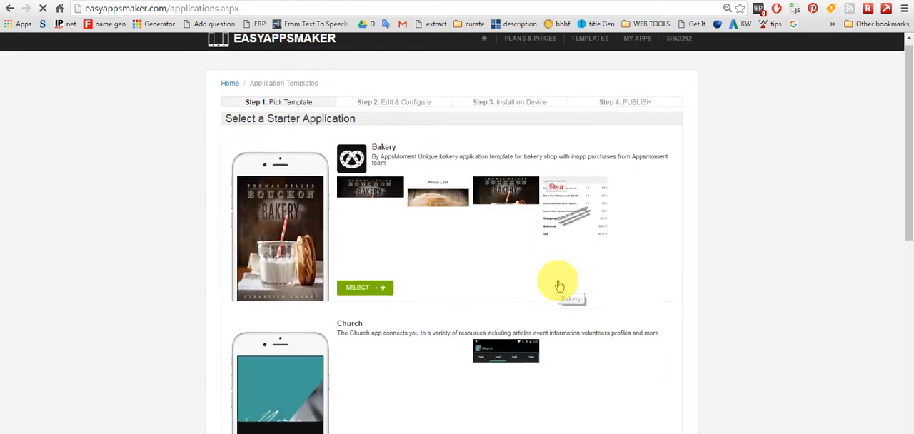
{"action": "scroll", "scroll_direction": "down", "scroll_amount": 3}
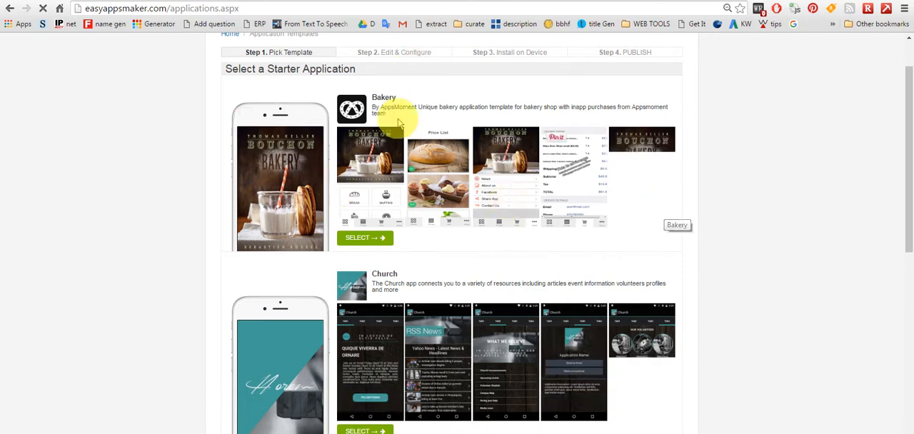
{"action": "mouse_move", "coordinate": [622, 247]}
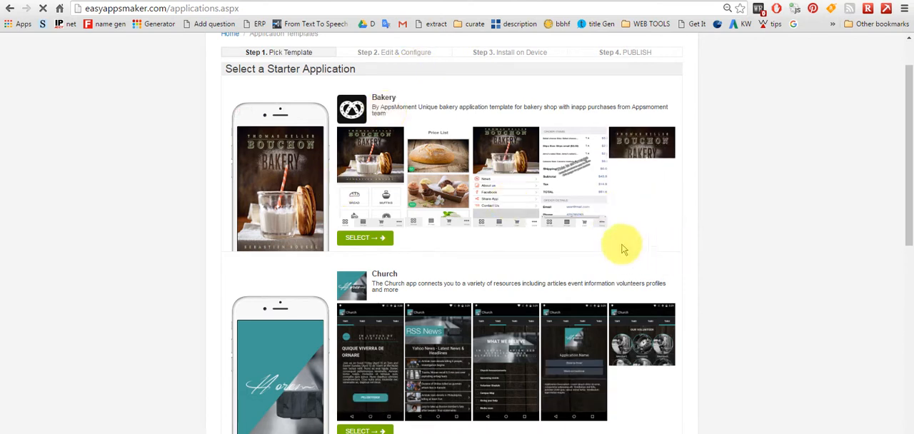
{"action": "scroll", "scroll_direction": "down", "scroll_amount": 3}
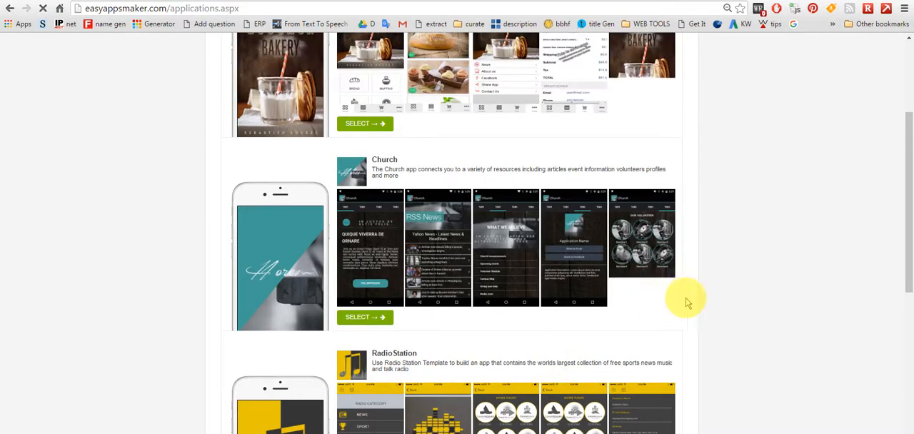
{"action": "scroll", "scroll_direction": "down", "scroll_amount": 3}
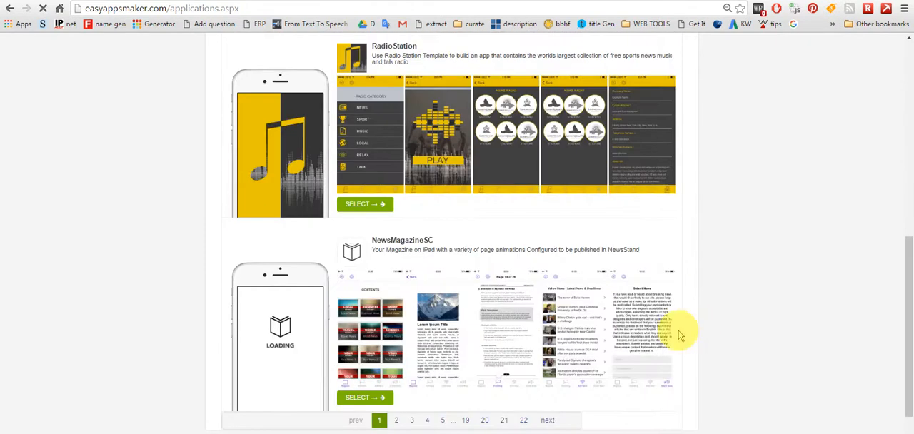
{"action": "scroll", "scroll_direction": "down", "scroll_amount": 3}
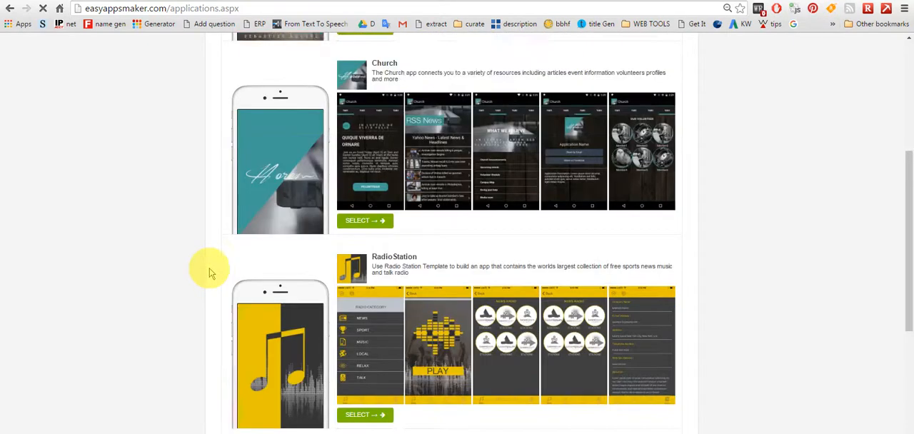
{"action": "scroll", "scroll_direction": "up", "scroll_amount": 3}
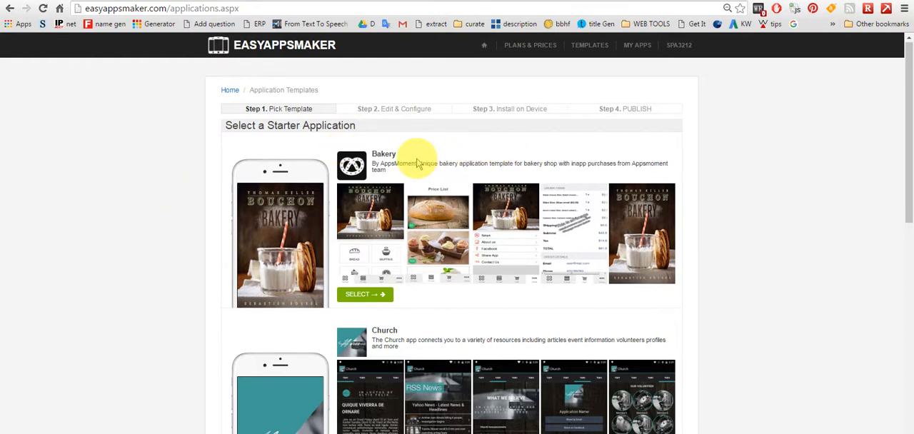
{"action": "mouse_move", "coordinate": [637, 45]}
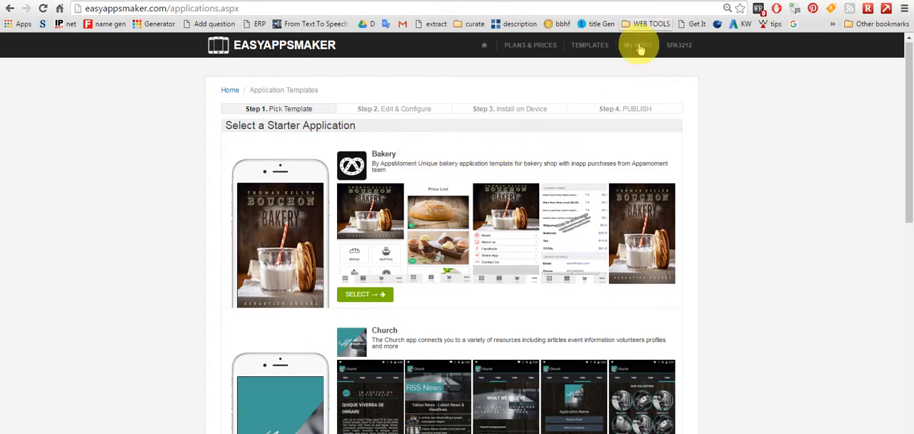
- Return to MY APPS at Step 2, Edit & Configure
{"action": "left_click", "coordinate": [638, 45]}
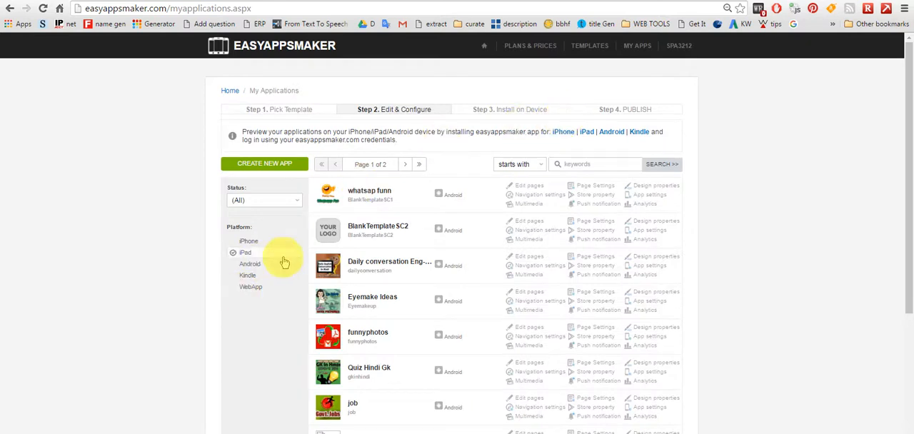
{"action": "mouse_move", "coordinate": [513, 302]}
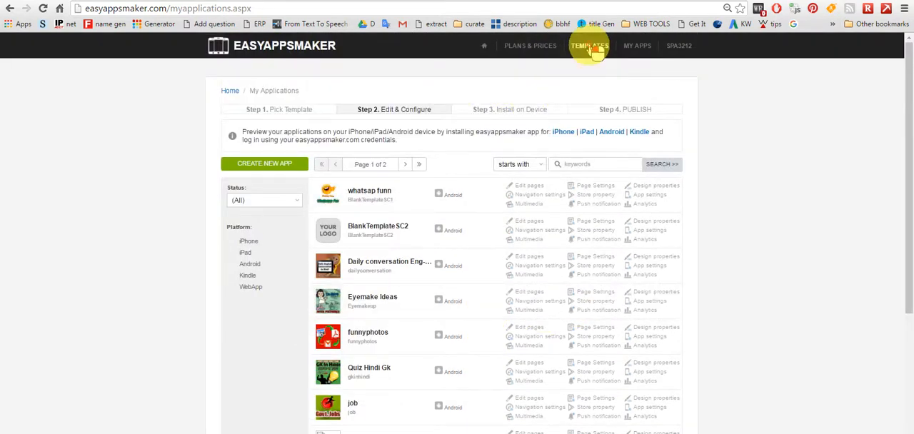
- Follow TEMPLATES and the DEFAULT TEMPLATES PAGE link to the Bakery/Church starter list
{"action": "left_click", "coordinate": [590, 45]}
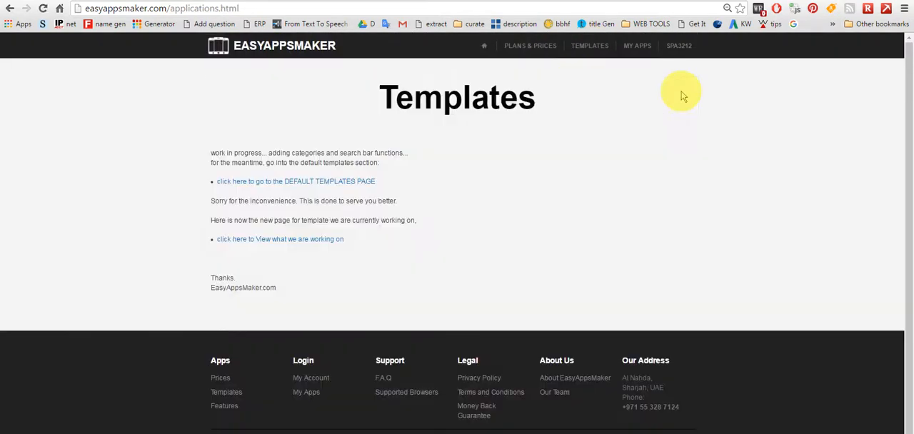
{"action": "mouse_move", "coordinate": [350, 184]}
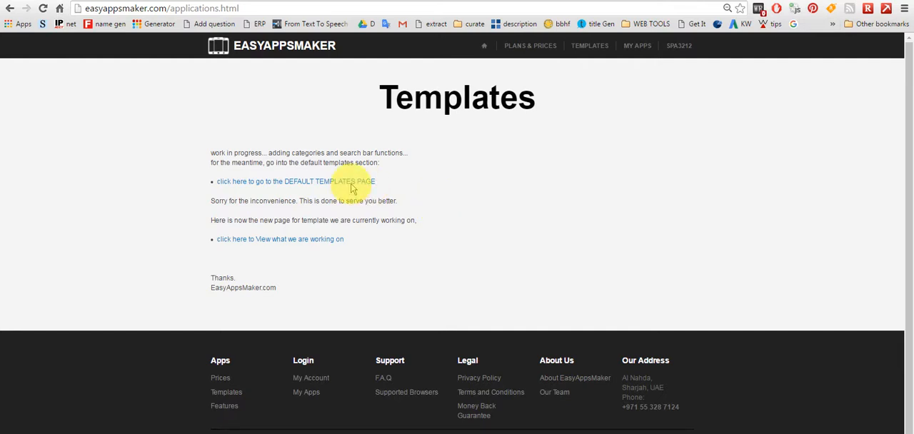
{"action": "left_click", "coordinate": [322, 180]}
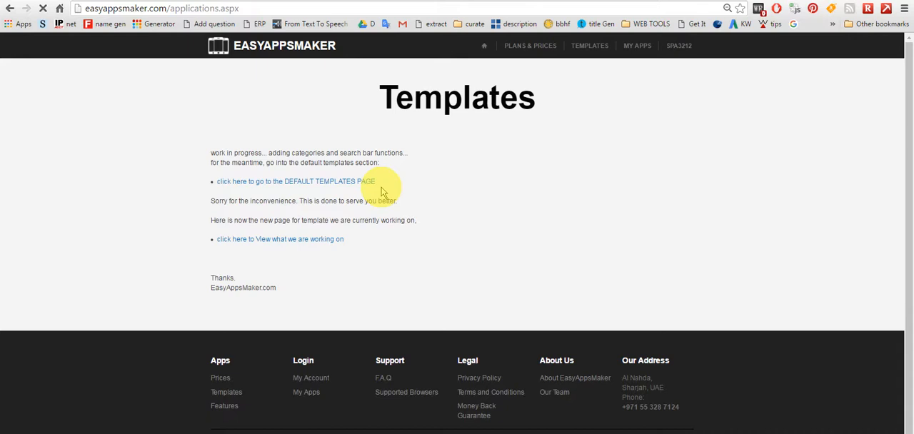
{"action": "left_click", "coordinate": [295, 181]}
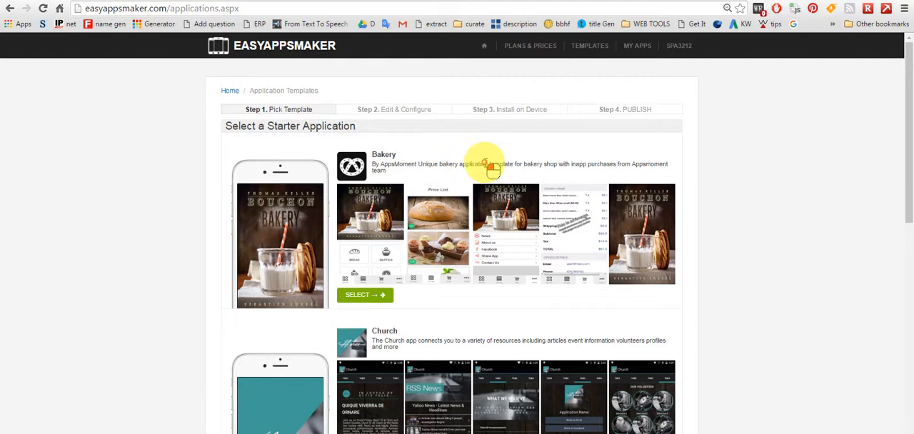
{"action": "left_click_drag", "start_coordinate": [484, 164], "coordinate": [668, 163]}
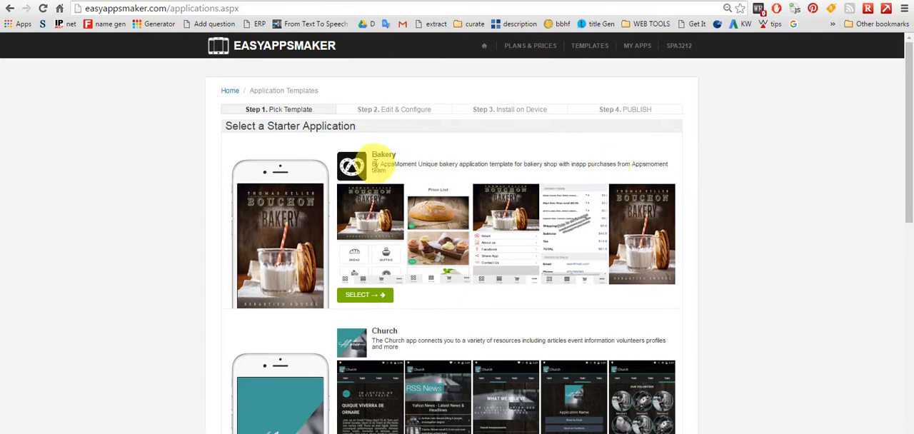
{"action": "mouse_move", "coordinate": [400, 177]}
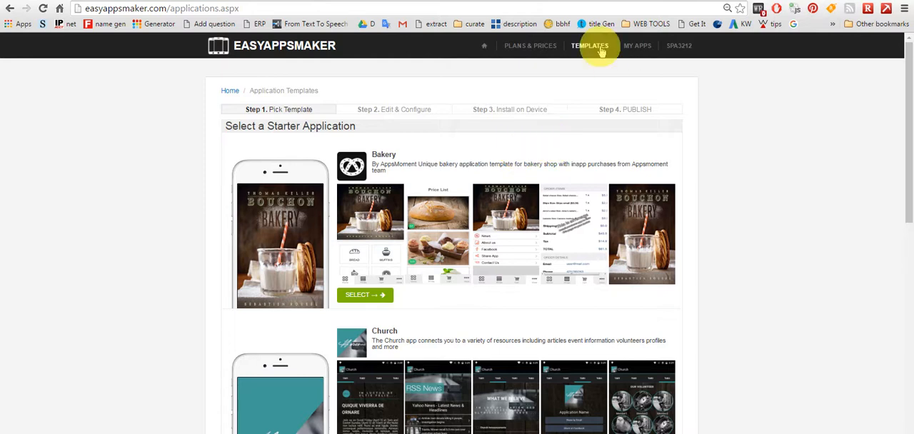
{"action": "mouse_move", "coordinate": [364, 295]}
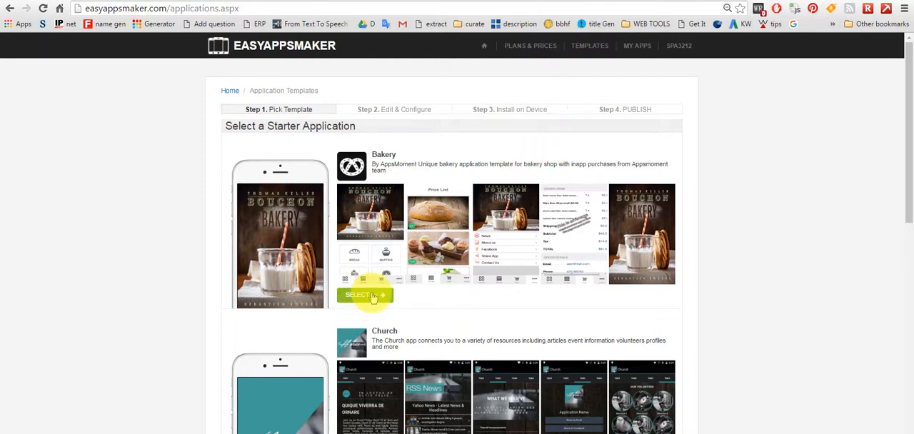
- Scroll down to RadioStation and select it from the starter list
{"action": "scroll", "scroll_direction": "down", "scroll_amount": 3}
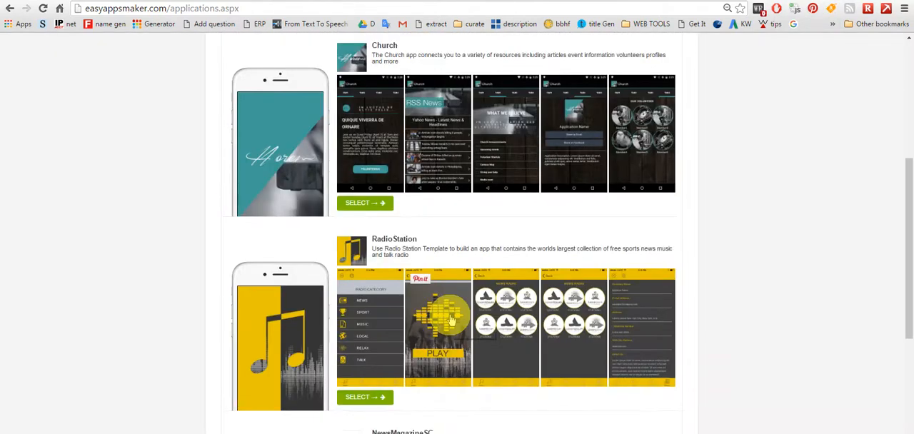
{"action": "scroll", "scroll_direction": "down", "scroll_amount": 3}
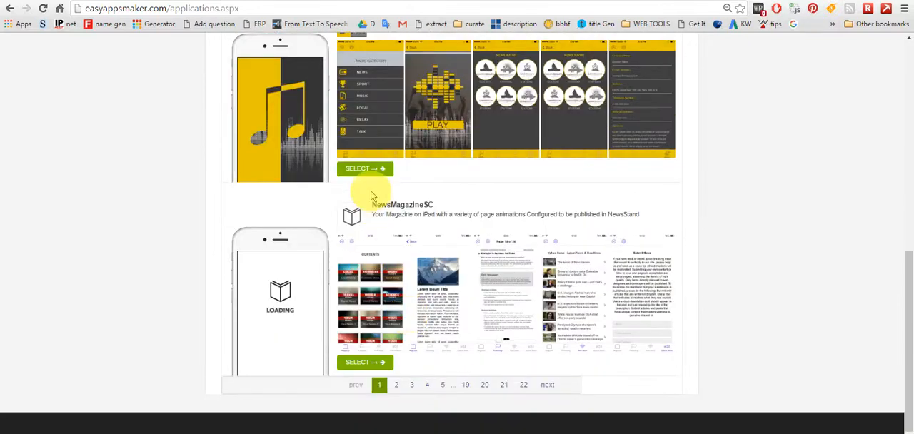
{"action": "left_click", "coordinate": [365, 169]}
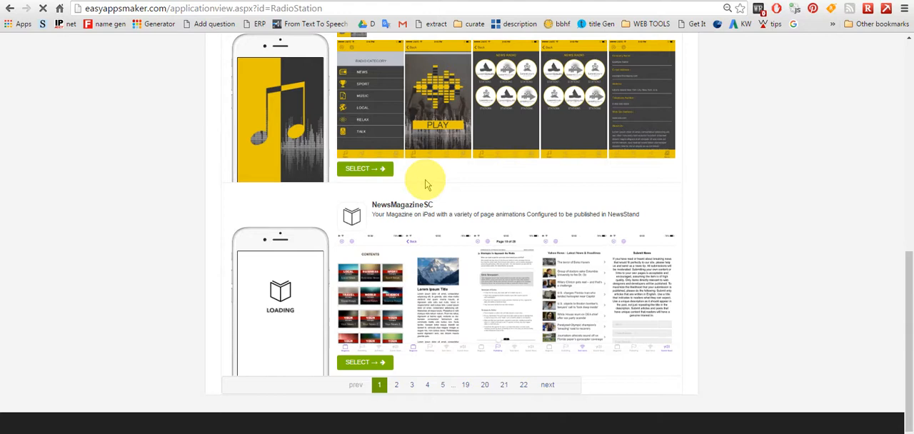
- Scroll through the RadioStation phone preview, description and Use This Template option
{"action": "left_click", "coordinate": [364, 169]}
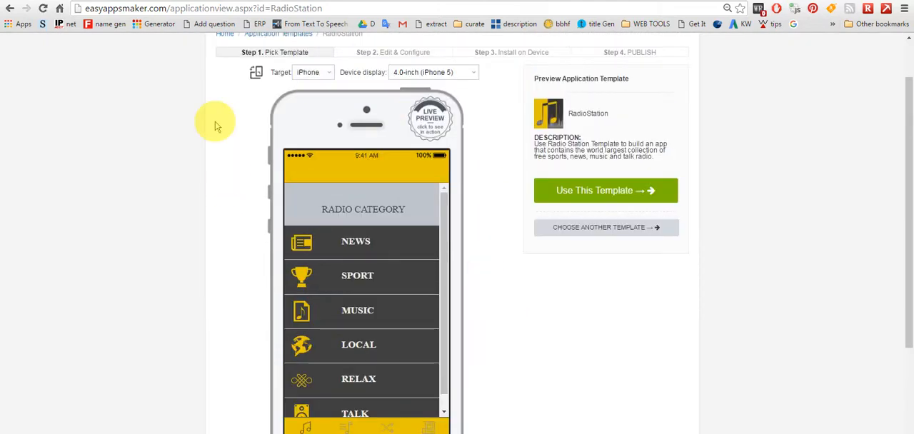
{"action": "scroll", "scroll_direction": "down", "scroll_amount": 3}
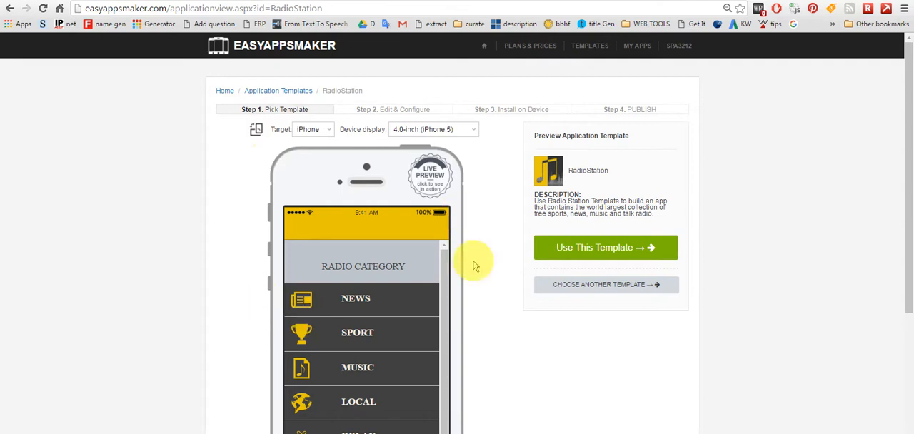
{"action": "mouse_move", "coordinate": [477, 242]}
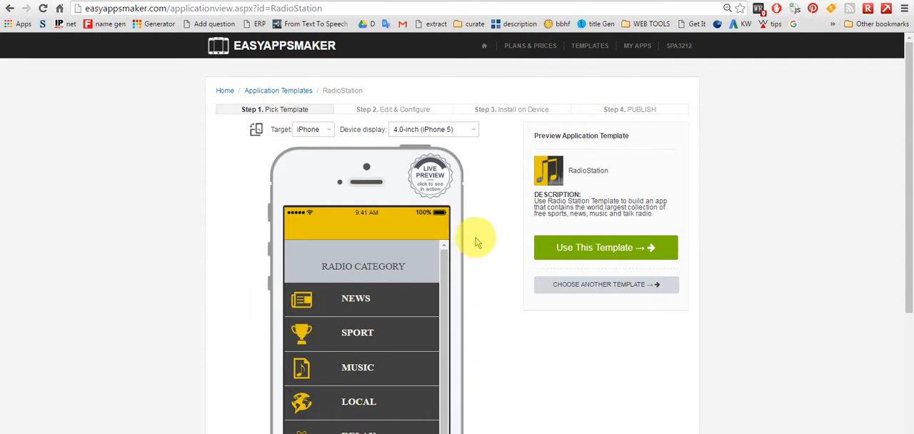
{"action": "mouse_move", "coordinate": [637, 46]}
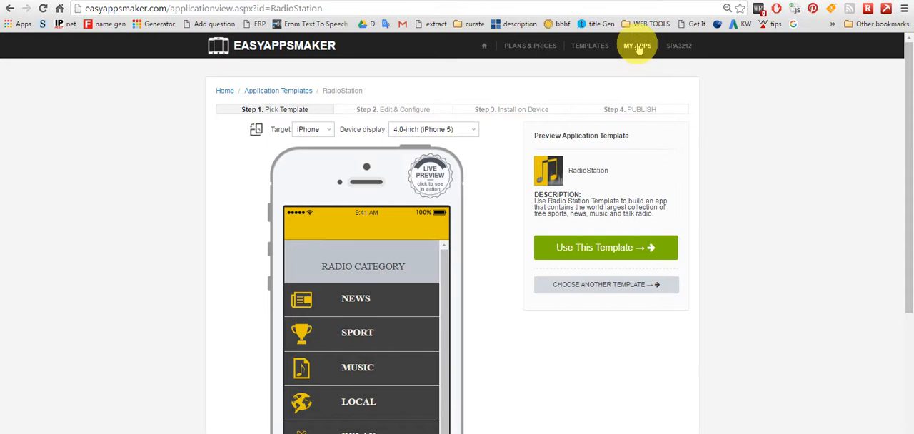
- From MY APPS, follow the Android preview link to Google Play's App Previewer
{"action": "left_click", "coordinate": [637, 45]}
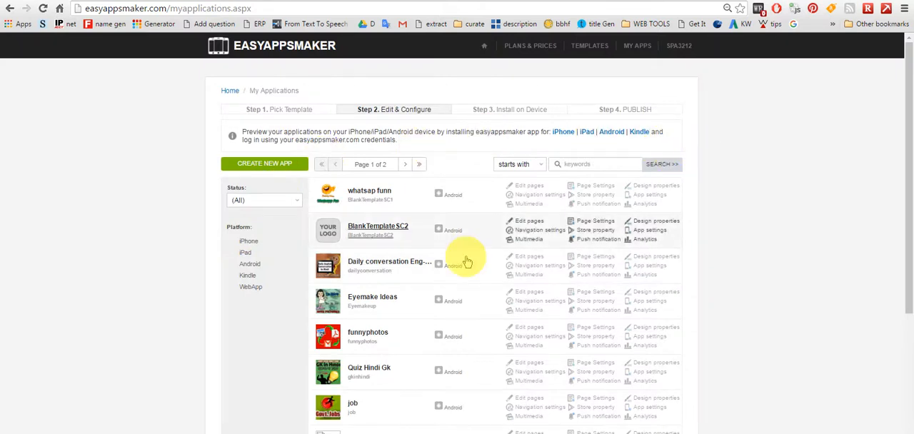
{"action": "scroll", "scroll_direction": "down", "scroll_amount": 3}
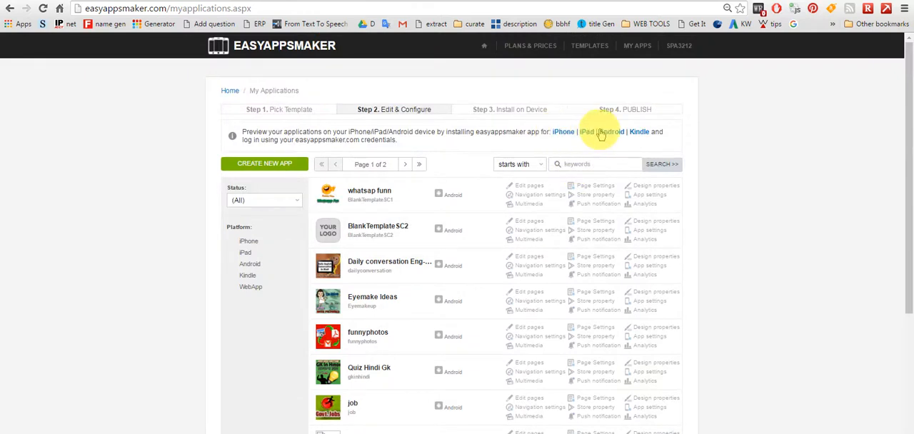
{"action": "left_click", "coordinate": [608, 132]}
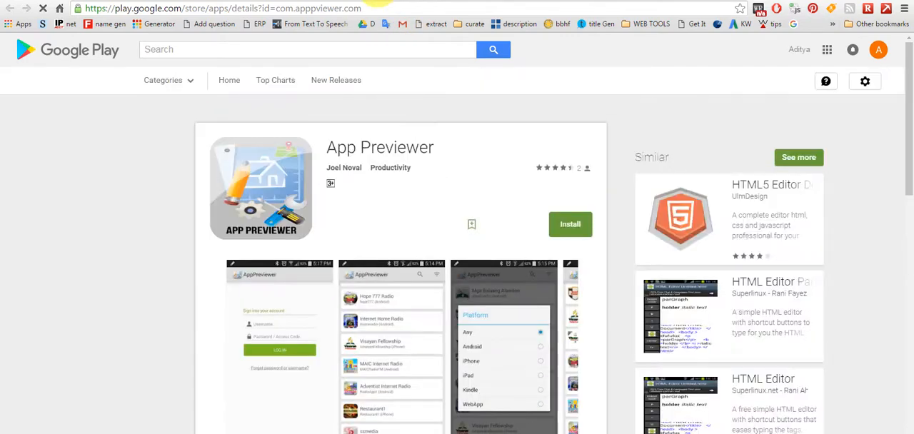
{"action": "mouse_move", "coordinate": [435, 198]}
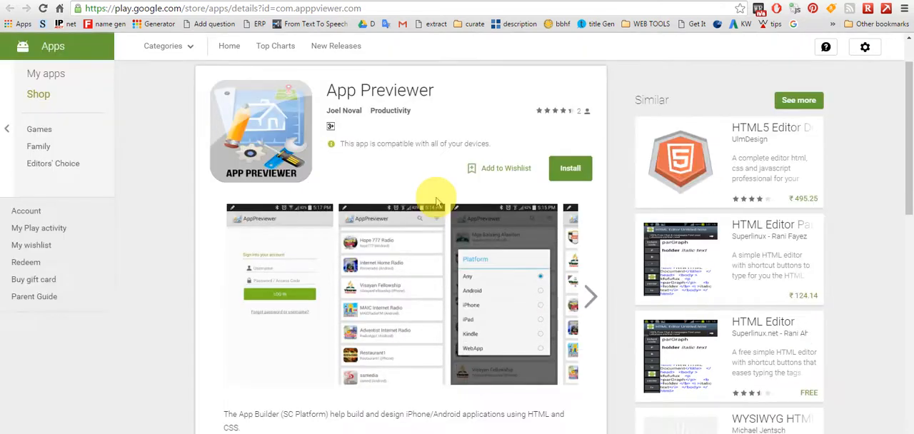
{"action": "mouse_move", "coordinate": [416, 169]}
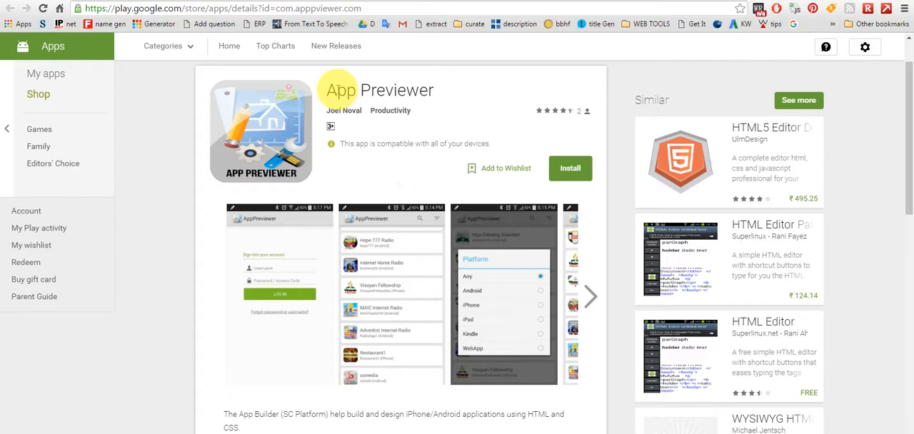
- Select the App Previewer title text on its Google Play listing
{"action": "double_click", "coordinate": [379, 90]}
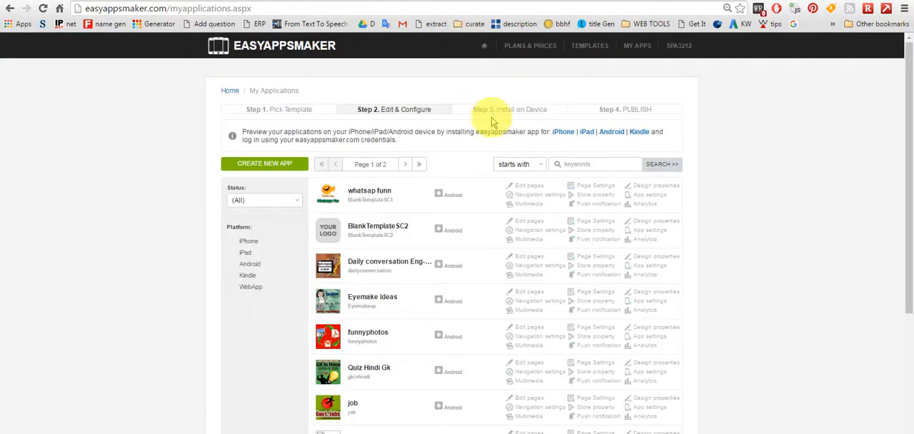
{"action": "mouse_move", "coordinate": [476, 146]}
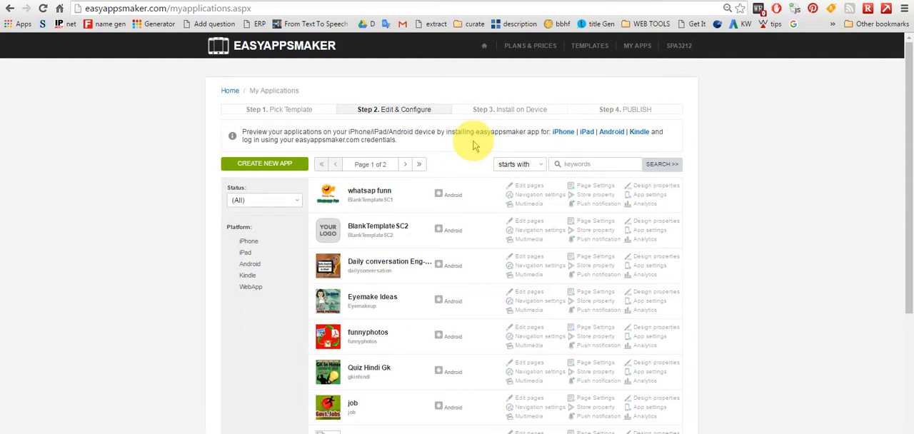